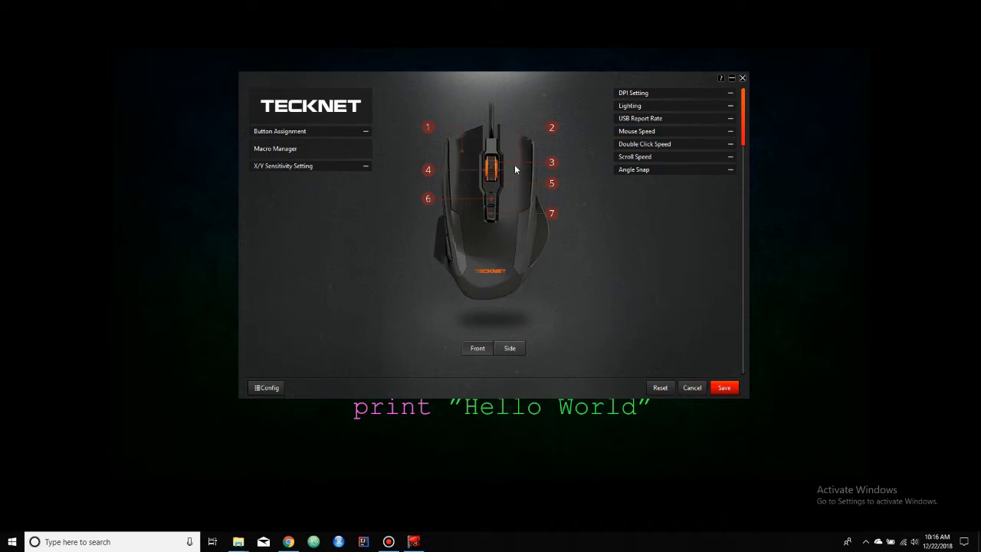
- Switch to the side view listing the assignments for side buttons 8 through 12
left_click(510, 347)
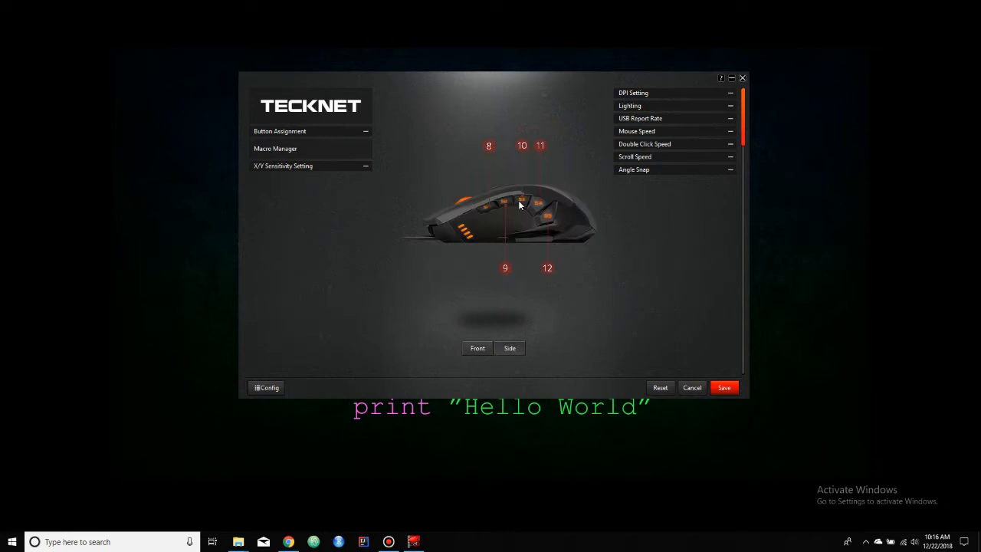
mouse_move(458, 175)
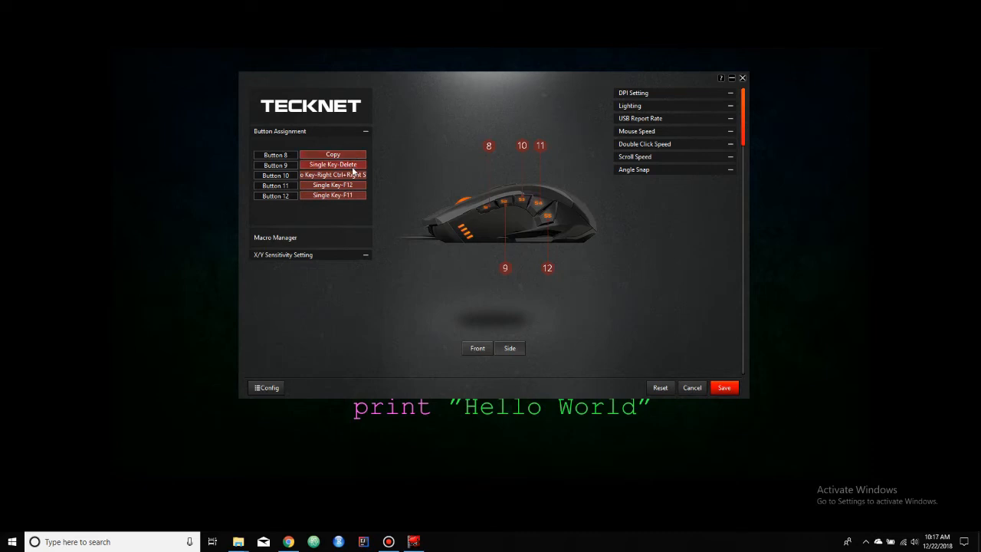
mouse_move(360, 175)
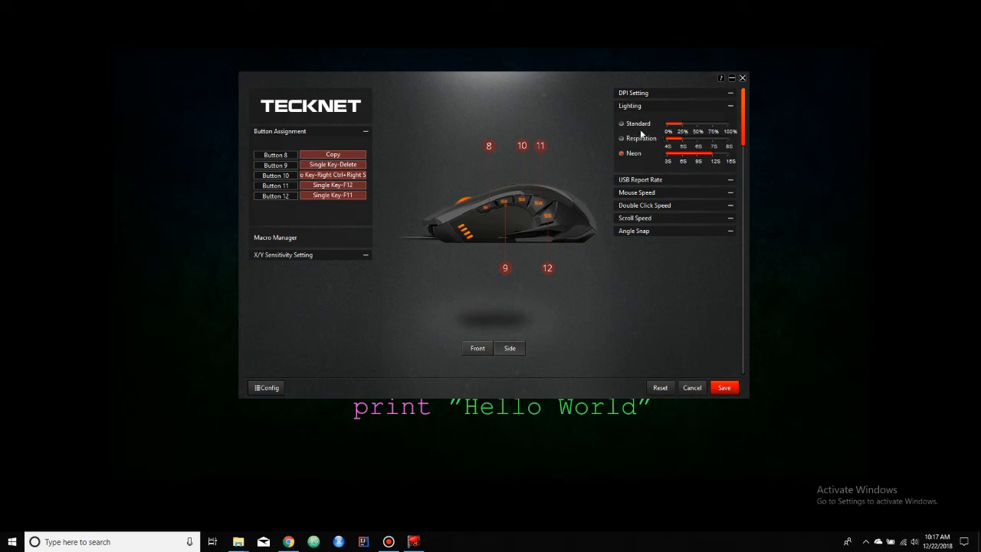
mouse_move(622, 149)
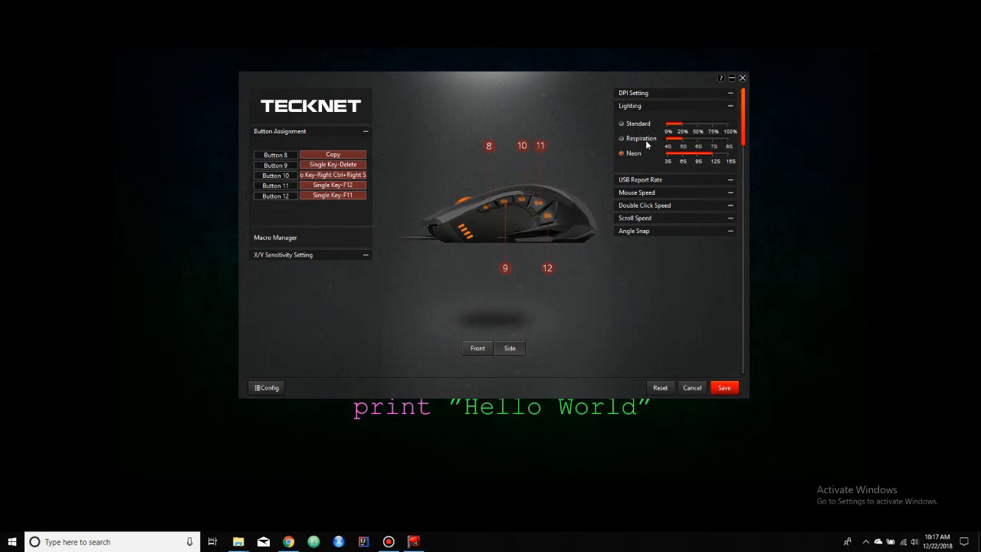
mouse_move(640, 161)
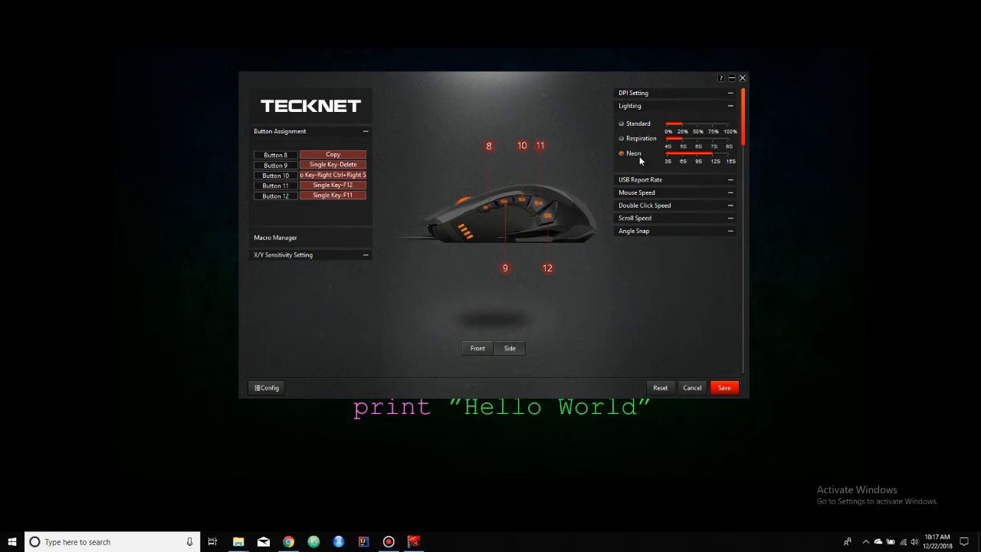
mouse_move(731, 105)
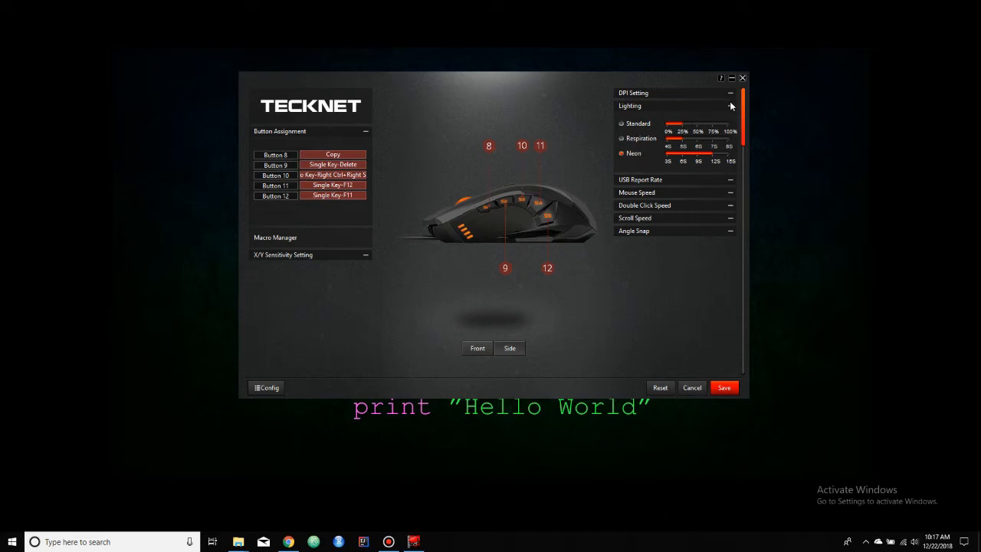
- Show the four DPI levels: 500, 1000, 2000 and 4000
left_click(729, 92)
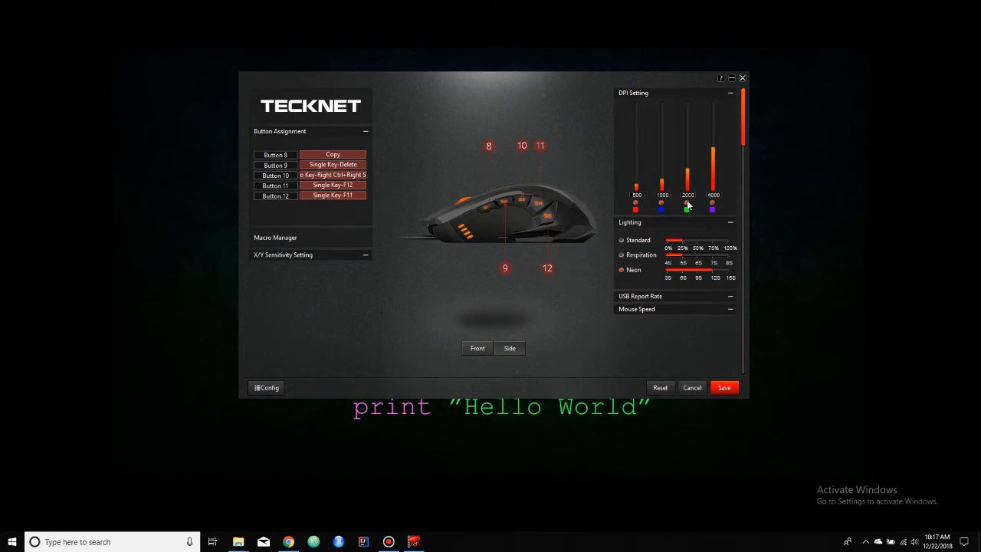
mouse_move(672, 228)
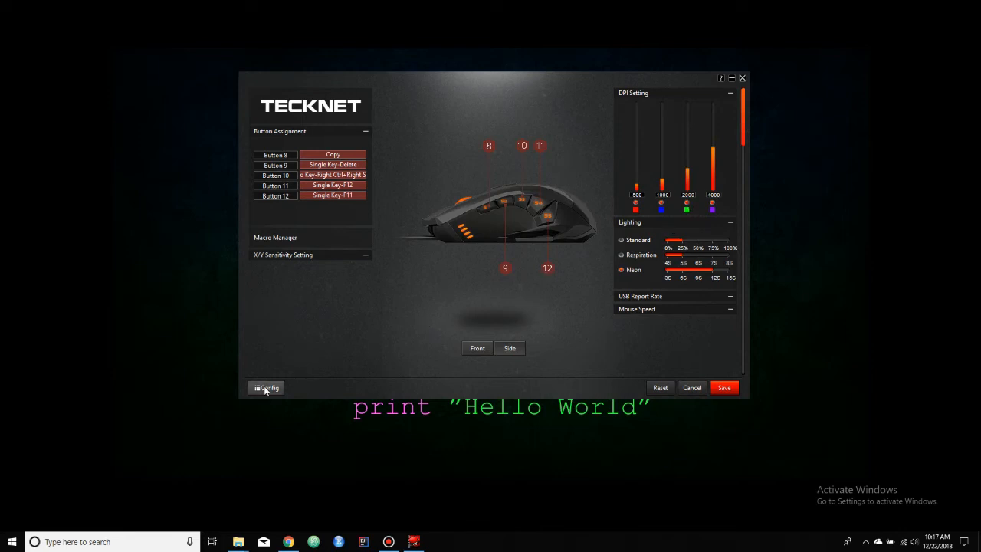
- Show the saved profiles Standard_Neon (current) and Gaming_Red in the Configuration panel
left_click(266, 387)
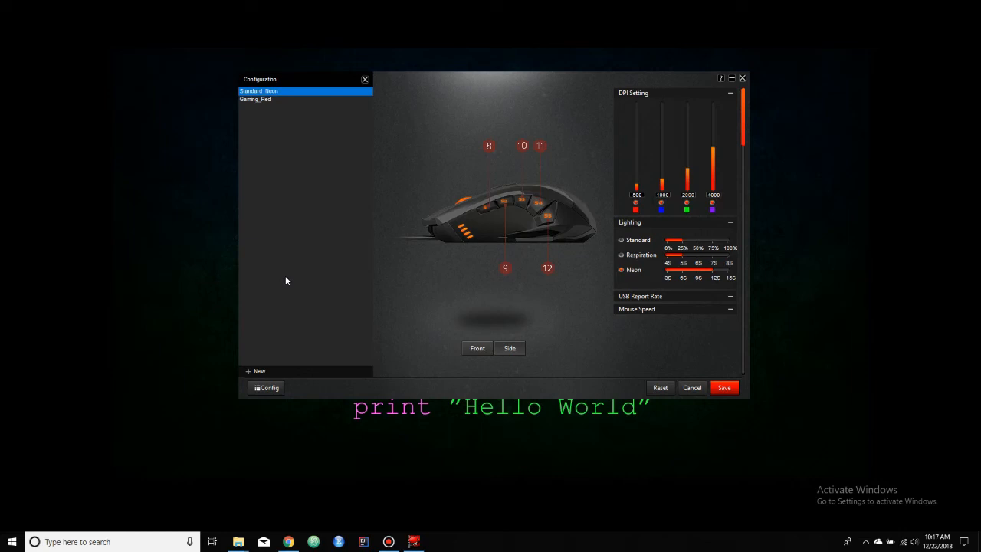
mouse_move(287, 108)
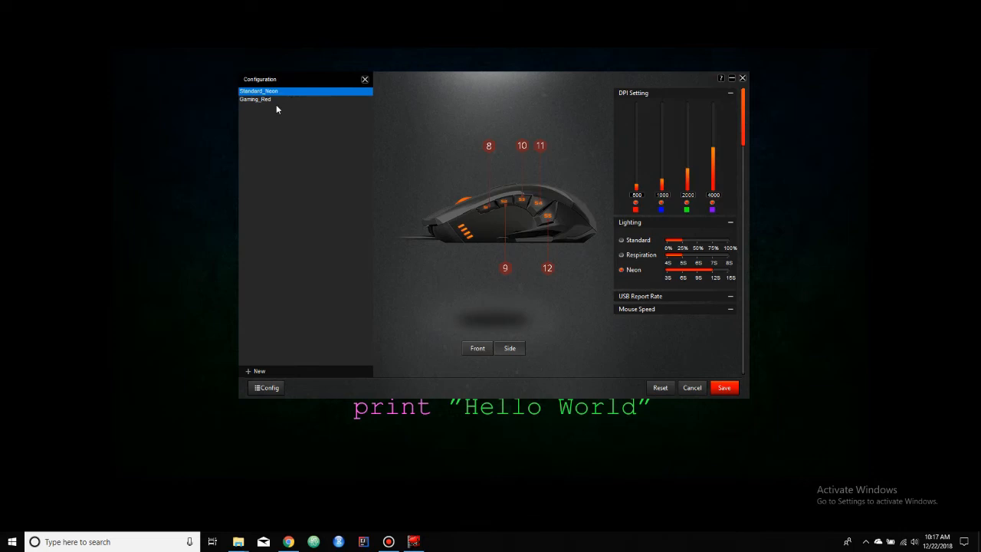
- Close the Configuration panel to return to Standard_Neon's button assignments
left_click(365, 79)
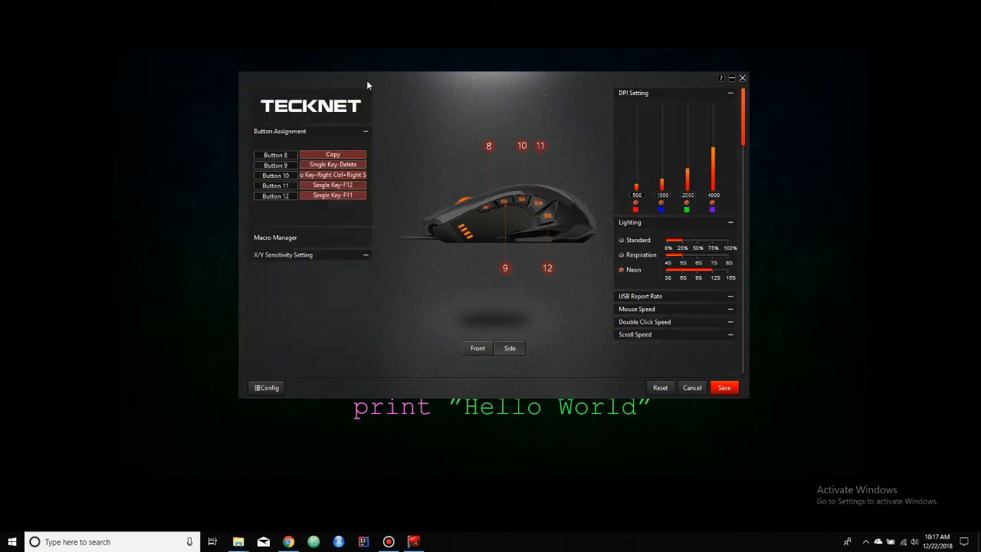
mouse_move(436, 97)
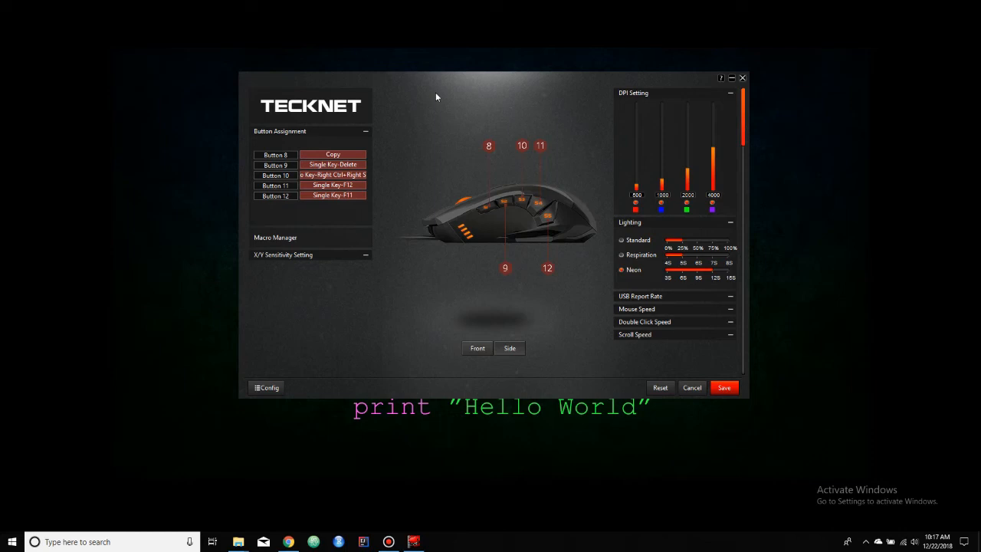
mouse_move(174, 132)
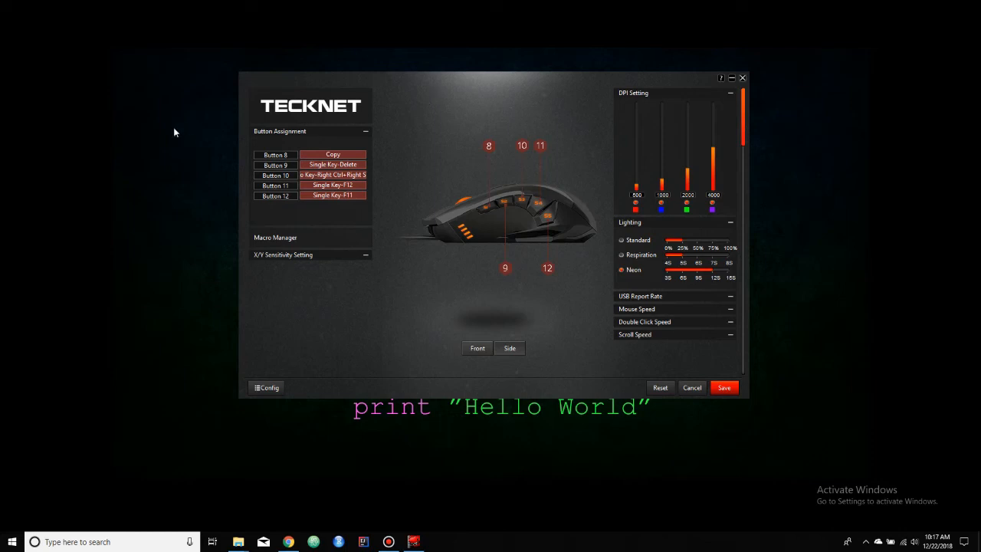